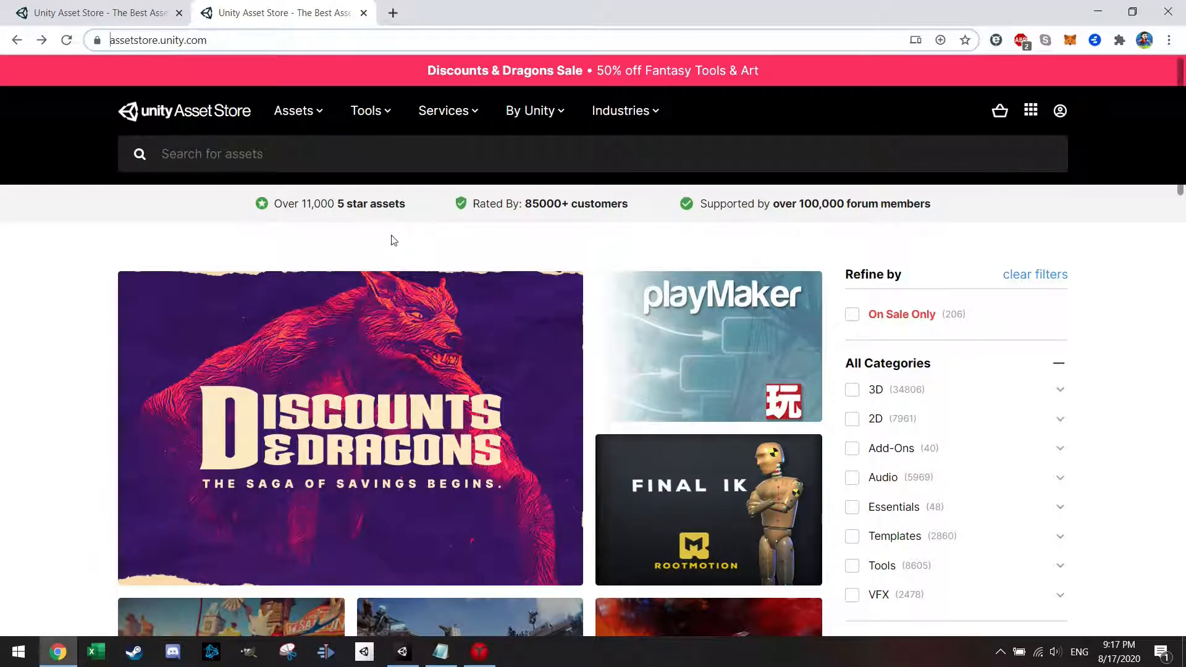
Search the Asset Store for "playmaker" and open the Playmaker product page from the results
{"action": "left_click", "coordinate": [159, 40]}
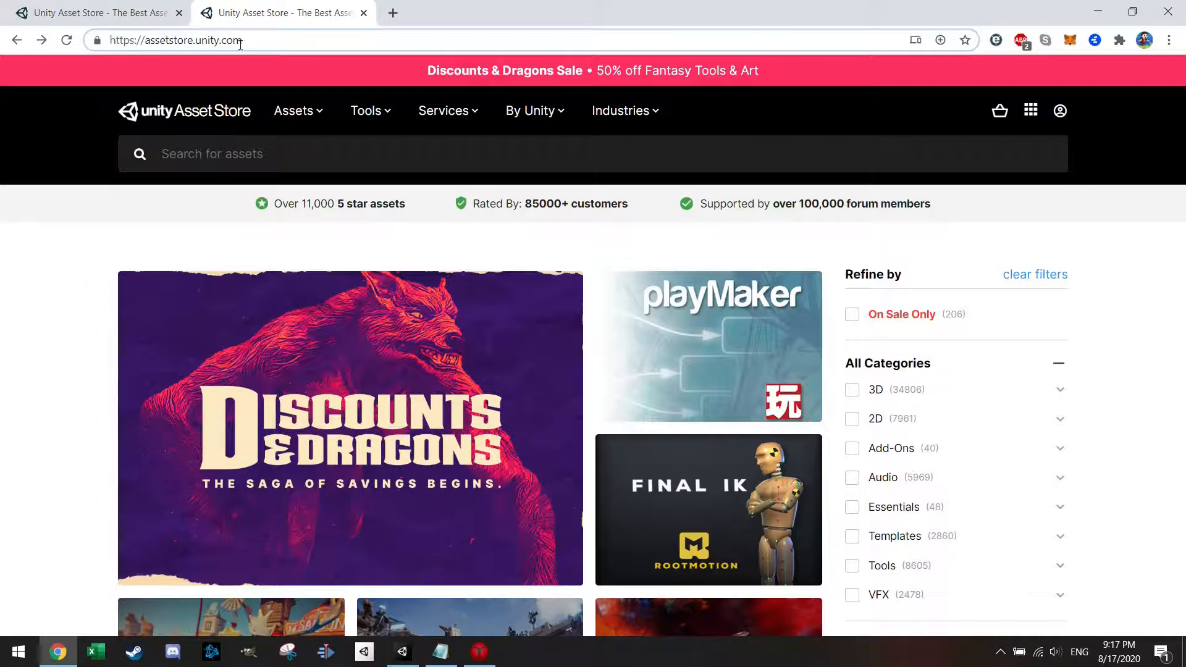
{"action": "type", "text": "pl"}
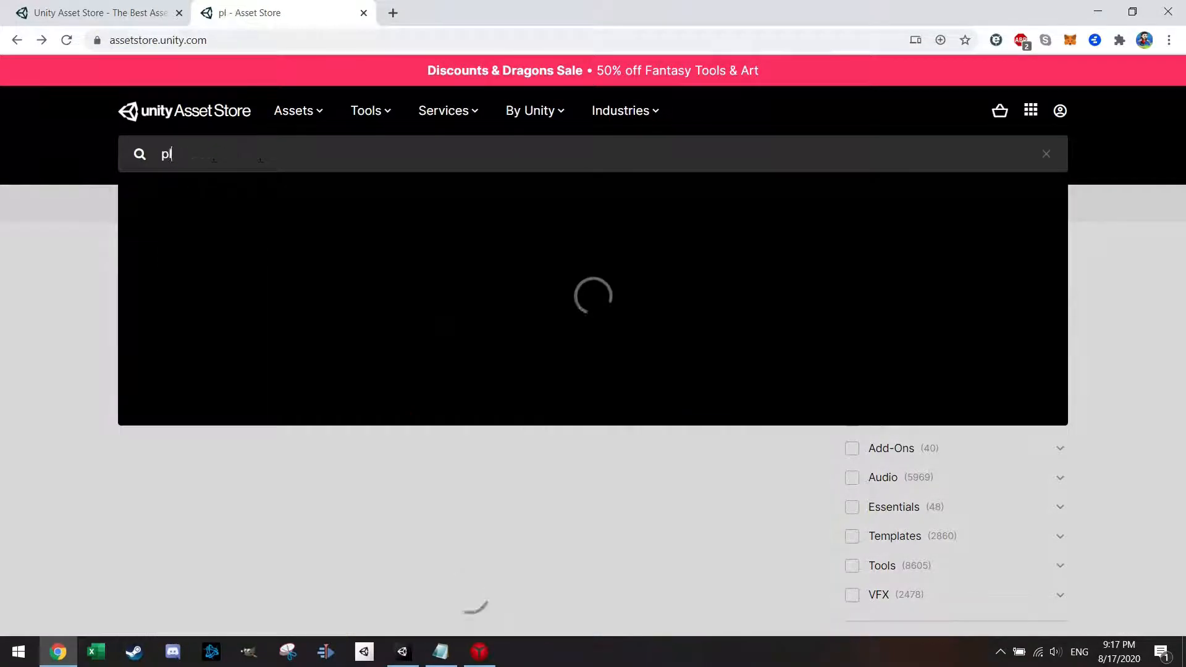
{"action": "type", "text": "playmaker"}
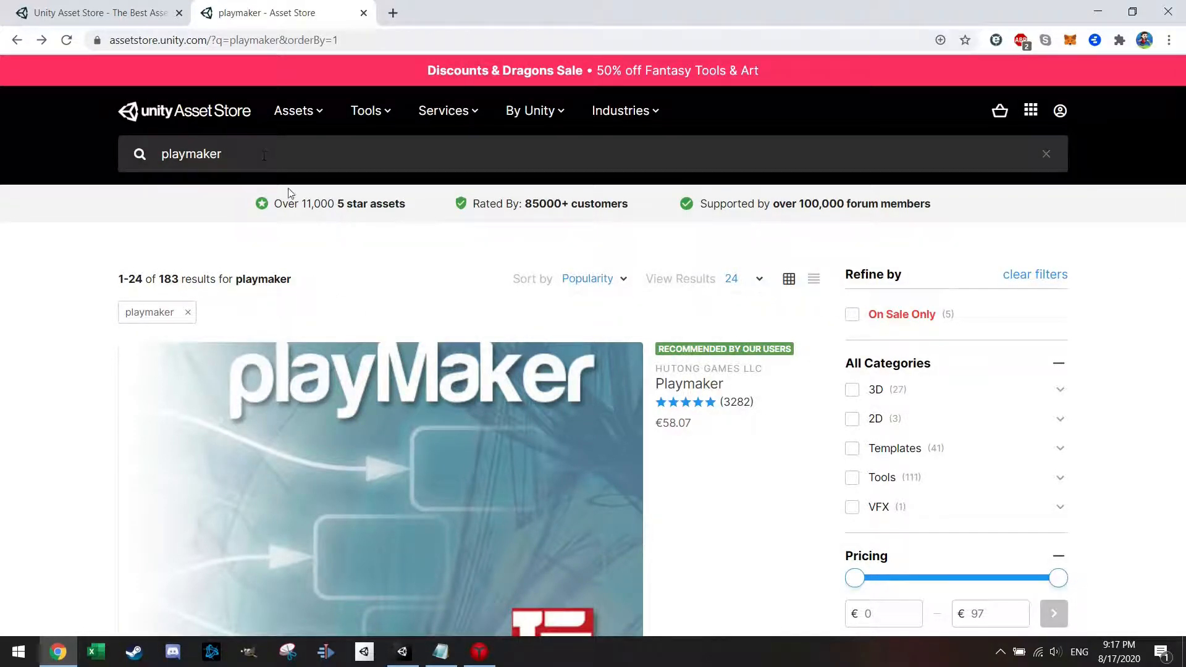
{"action": "scroll", "scroll_direction": "down", "scroll_amount": 3}
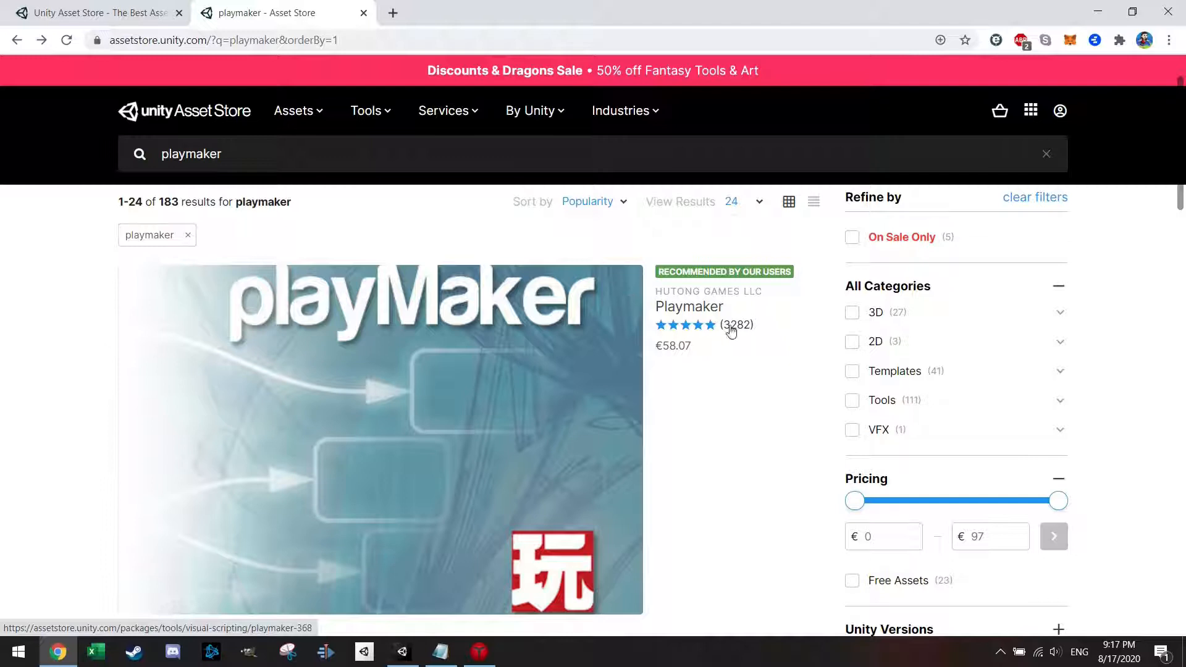
{"action": "mouse_move", "coordinate": [667, 360]}
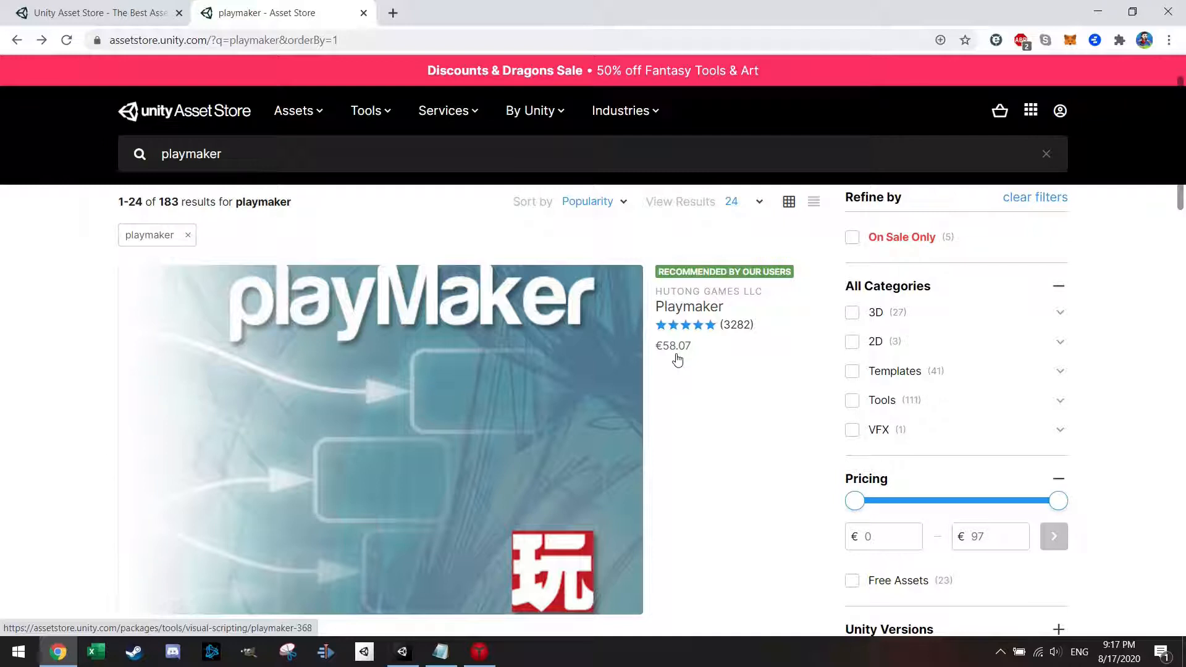
{"action": "left_click", "coordinate": [689, 307]}
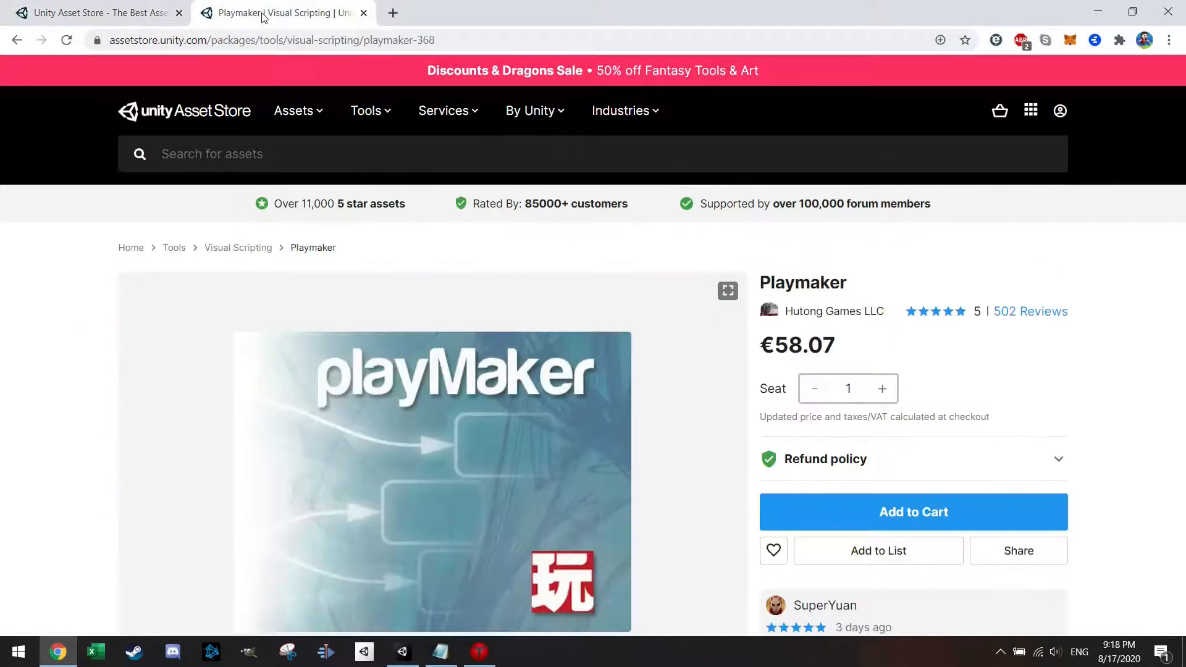
Send the purchased Playmaker asset to Unity, allowing the browser to launch Unity Editor
{"action": "left_click", "coordinate": [913, 511]}
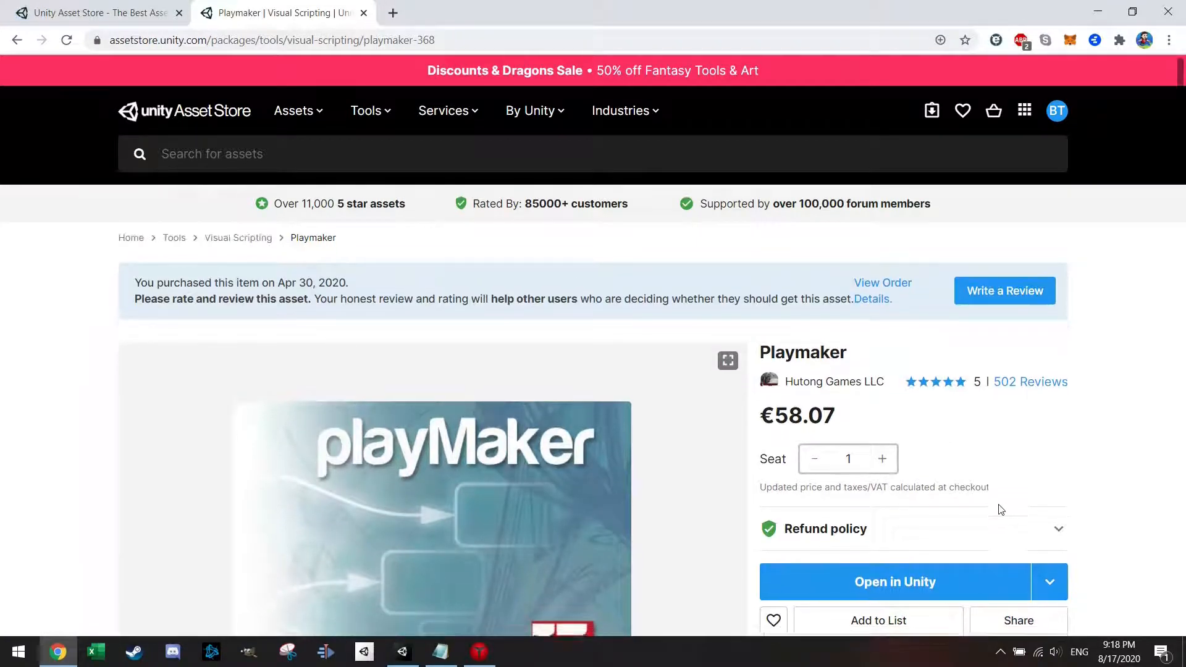
{"action": "scroll", "scroll_direction": "down", "scroll_amount": 3}
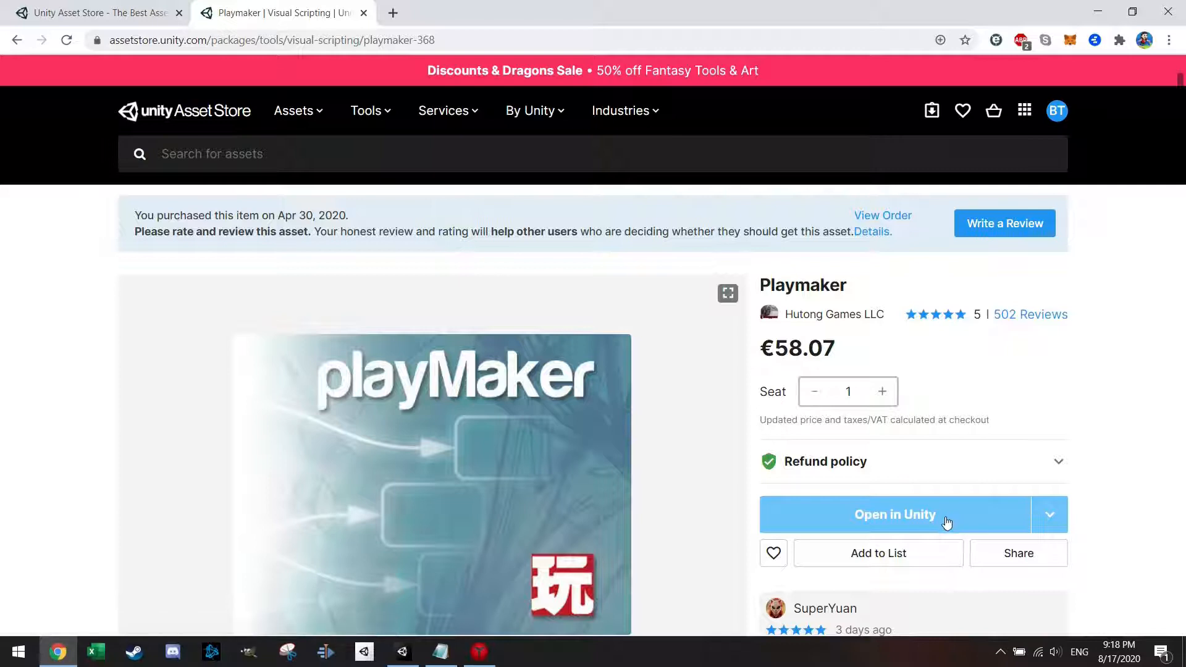
{"action": "left_click", "coordinate": [894, 514]}
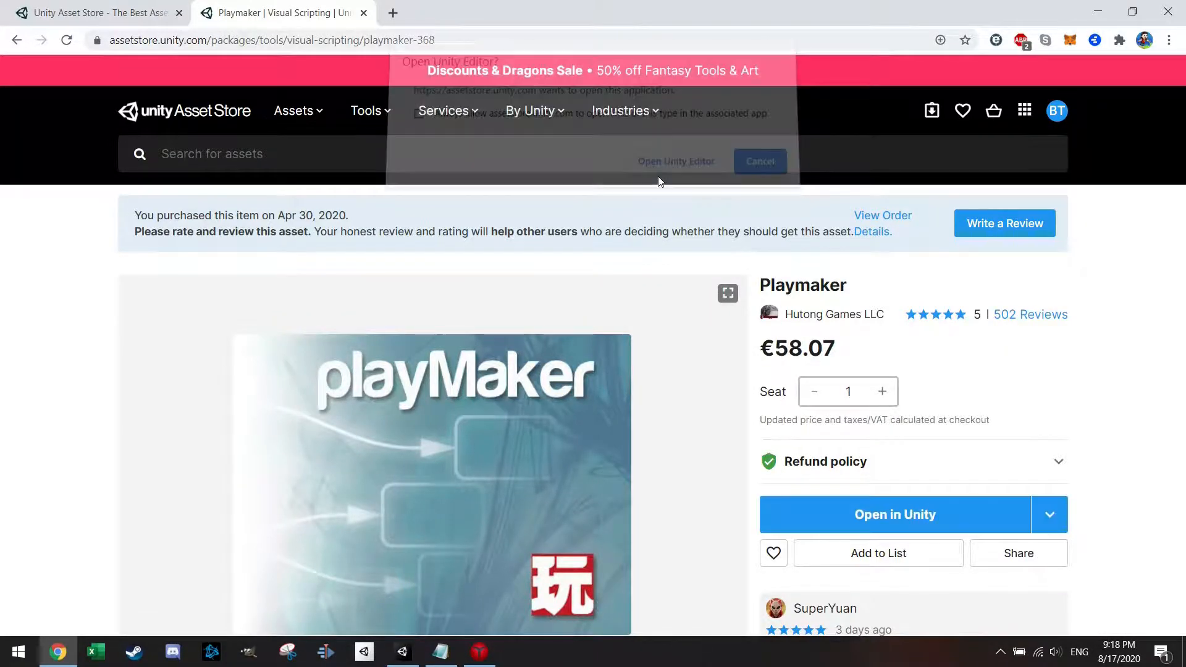
{"action": "left_click", "coordinate": [673, 161]}
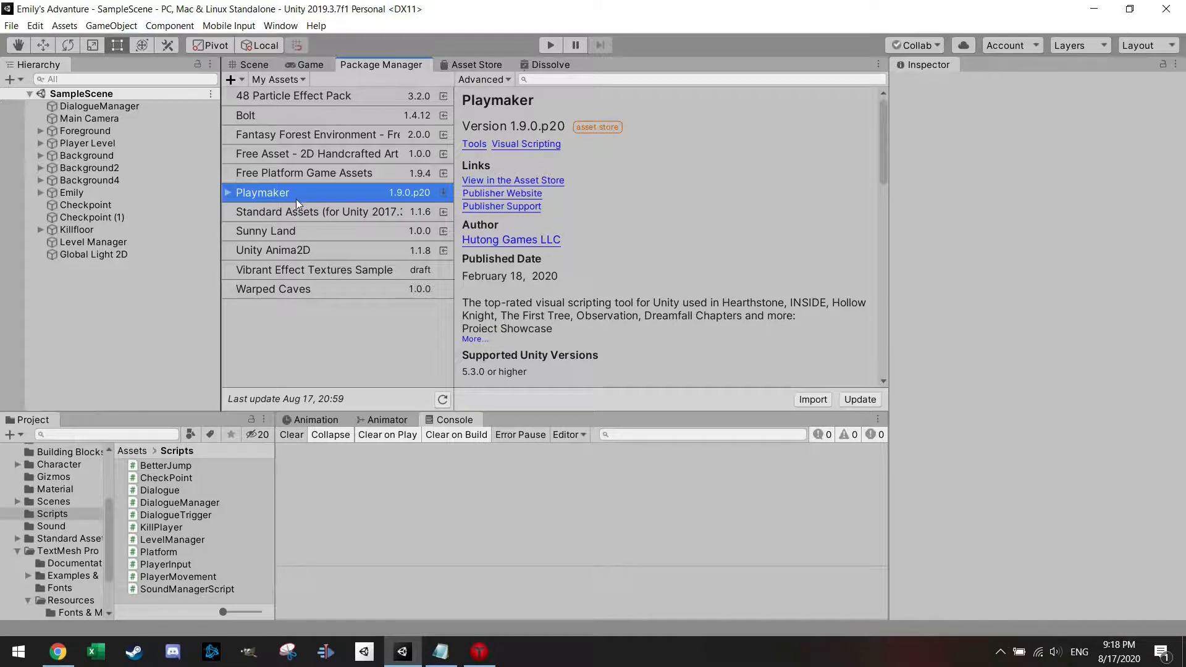
Import all files of the Playmaker package from Package Manager into the project
{"action": "left_click", "coordinate": [812, 399]}
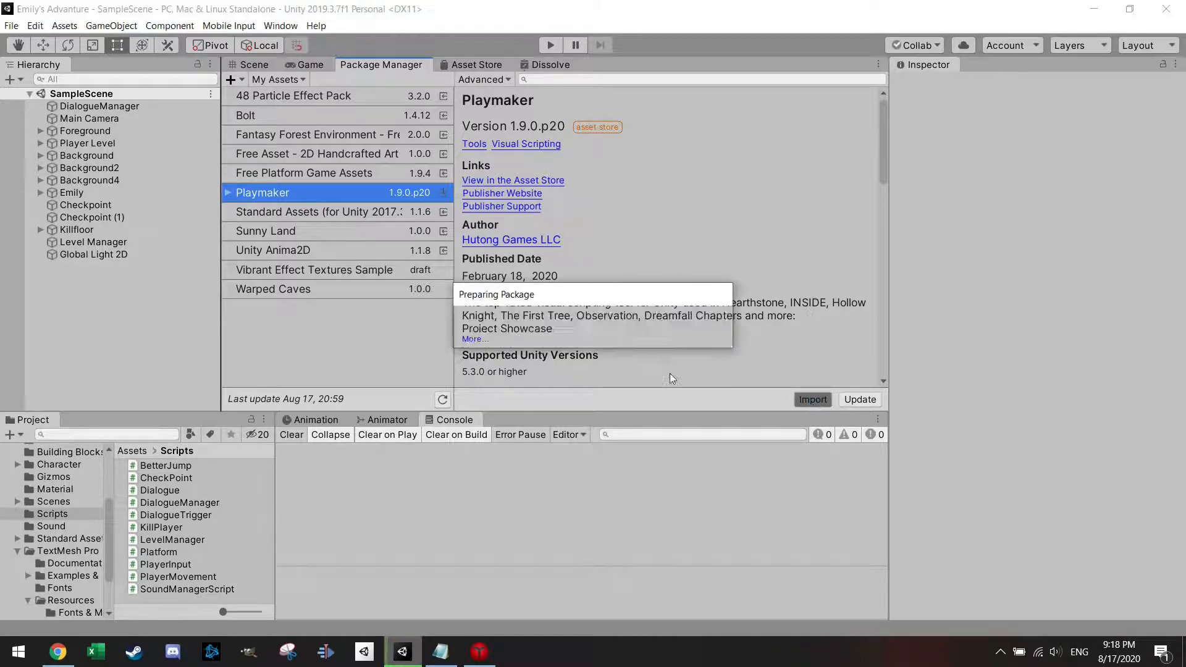
{"action": "left_click", "coordinate": [811, 399]}
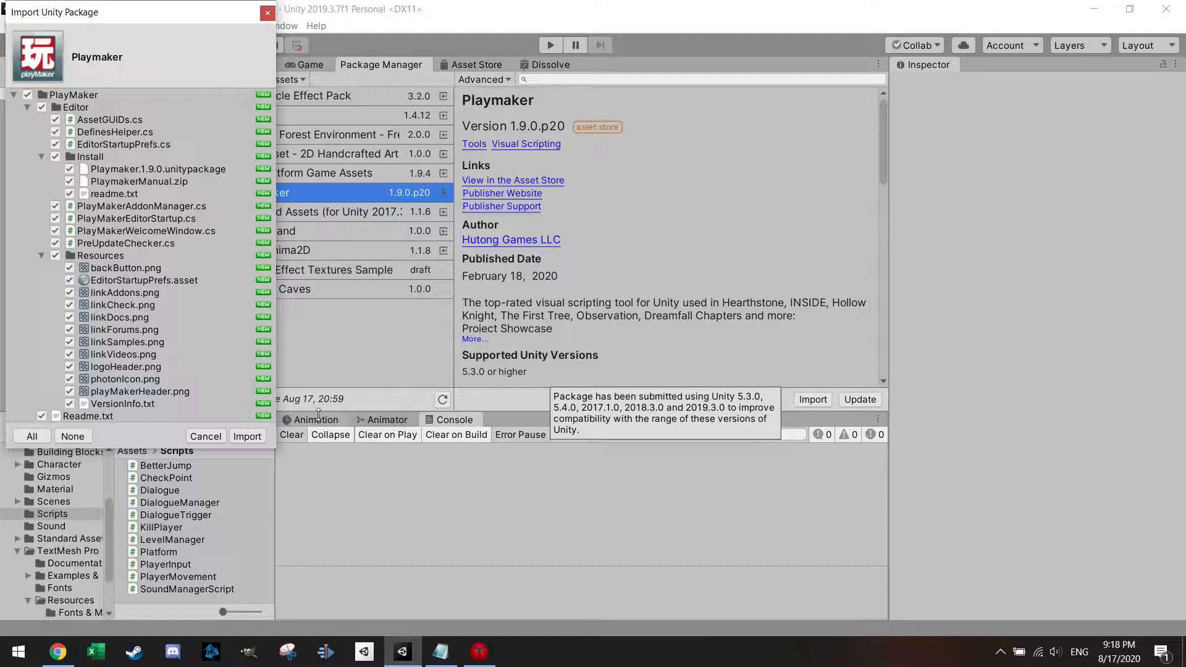
{"action": "left_click", "coordinate": [248, 436]}
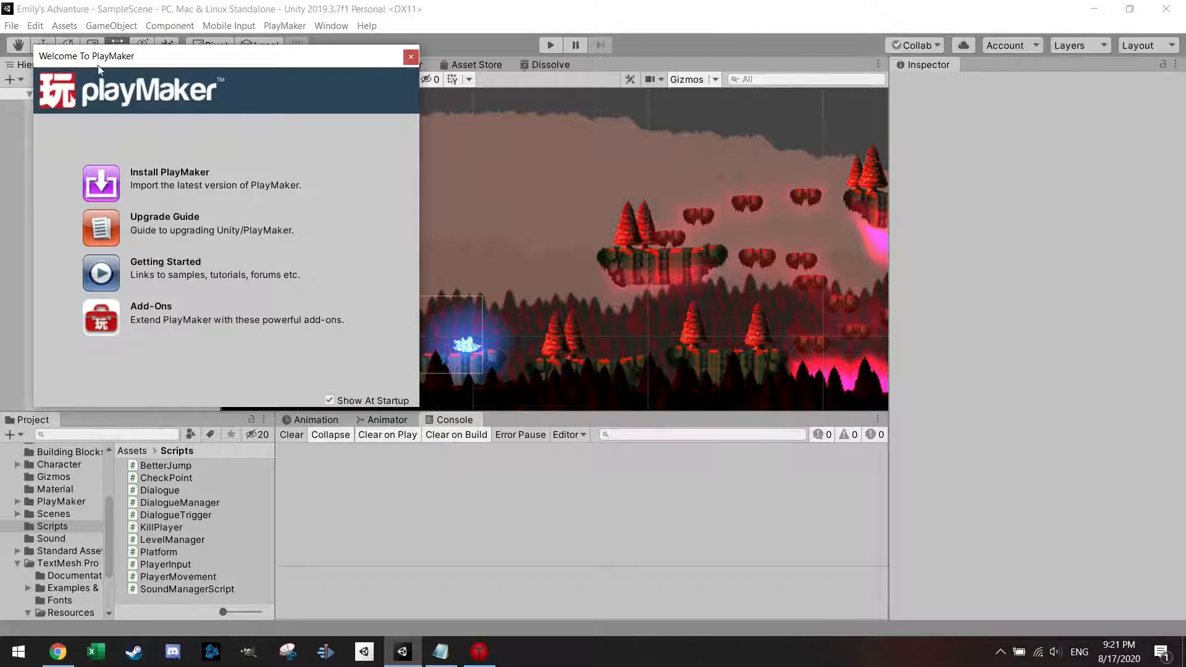
{"action": "mouse_move", "coordinate": [334, 124]}
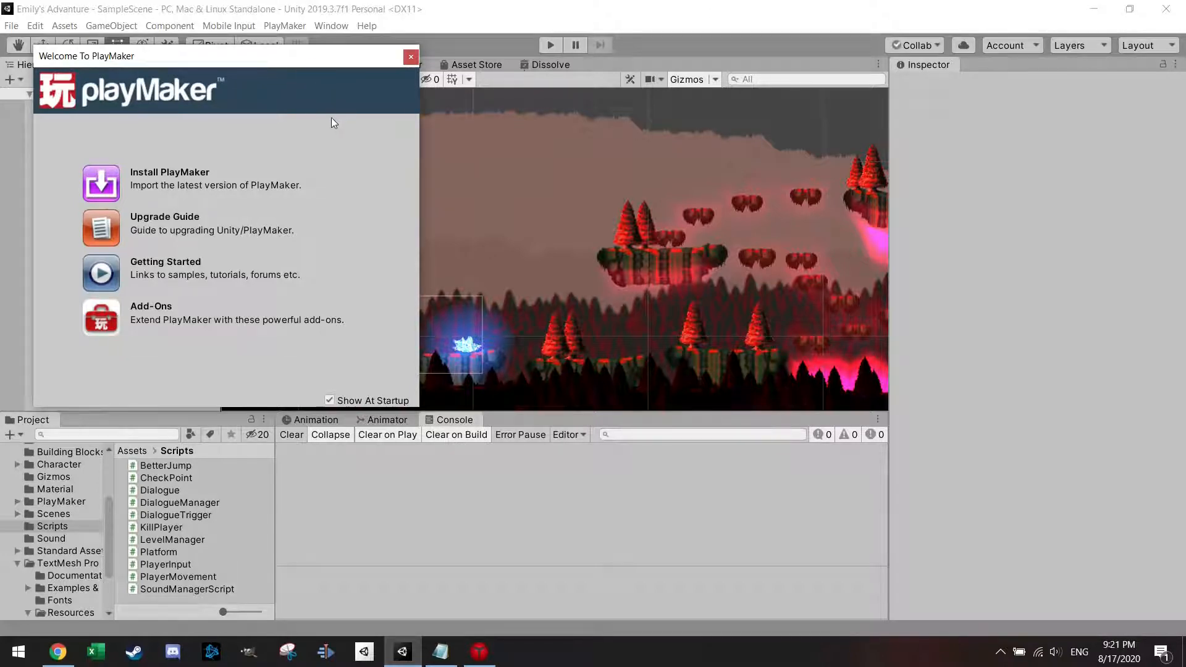
Install PlayMaker 1.9.0.p20 from the welcome window, confirming a backup exists
{"action": "left_click", "coordinate": [169, 178]}
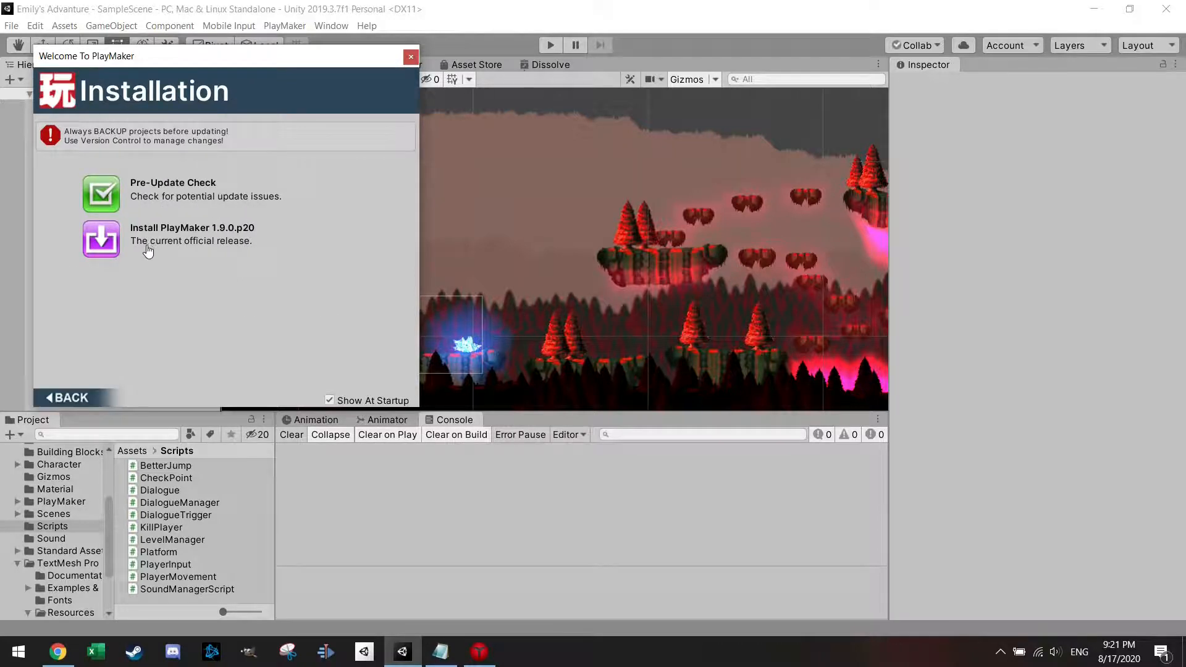
{"action": "mouse_move", "coordinate": [214, 241]}
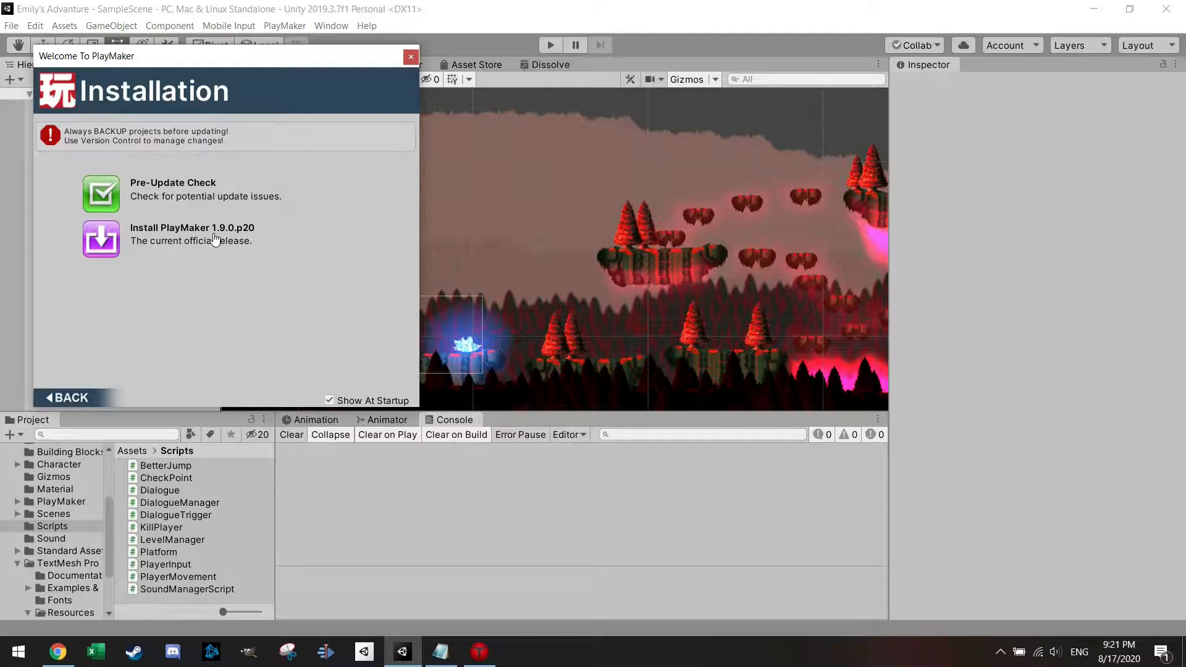
{"action": "left_click", "coordinate": [191, 233]}
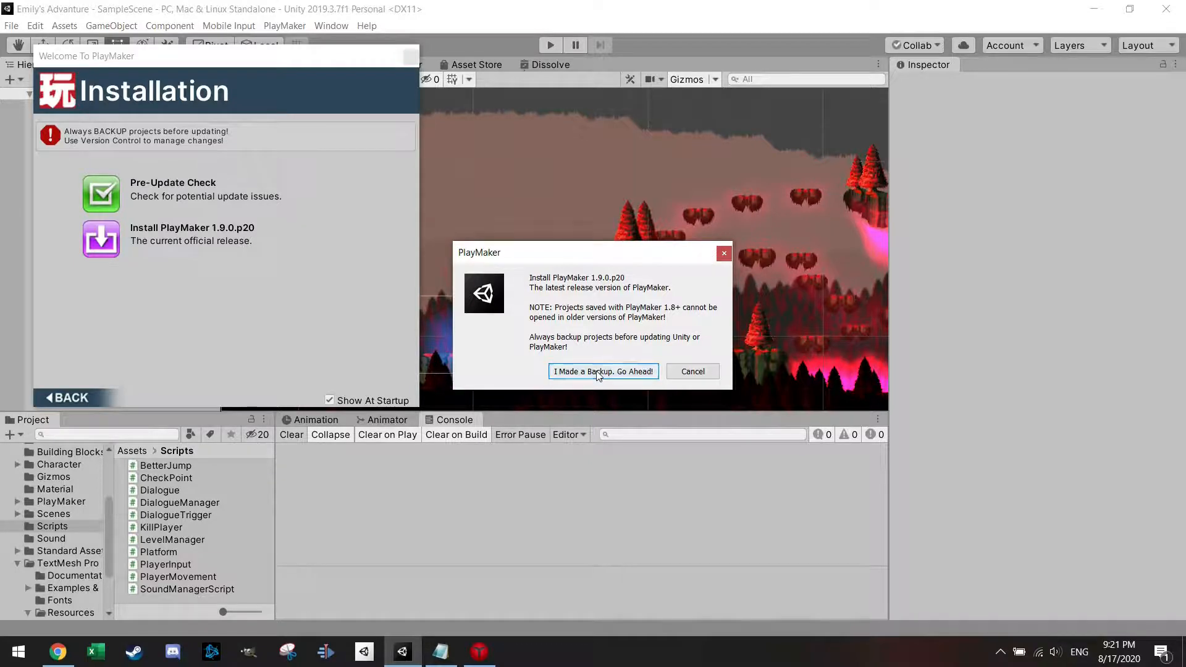
{"action": "left_click", "coordinate": [602, 372]}
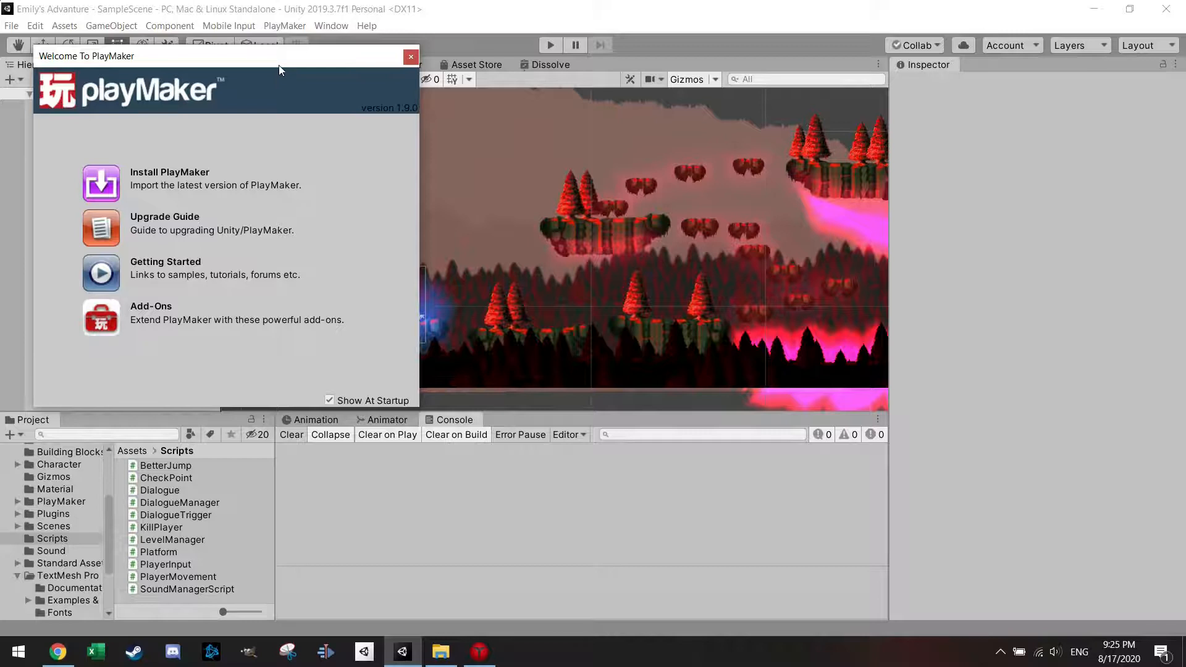
Open the PlayMaker Editor from the PlayMaker menu and close the welcome window
{"action": "left_click", "coordinate": [284, 24]}
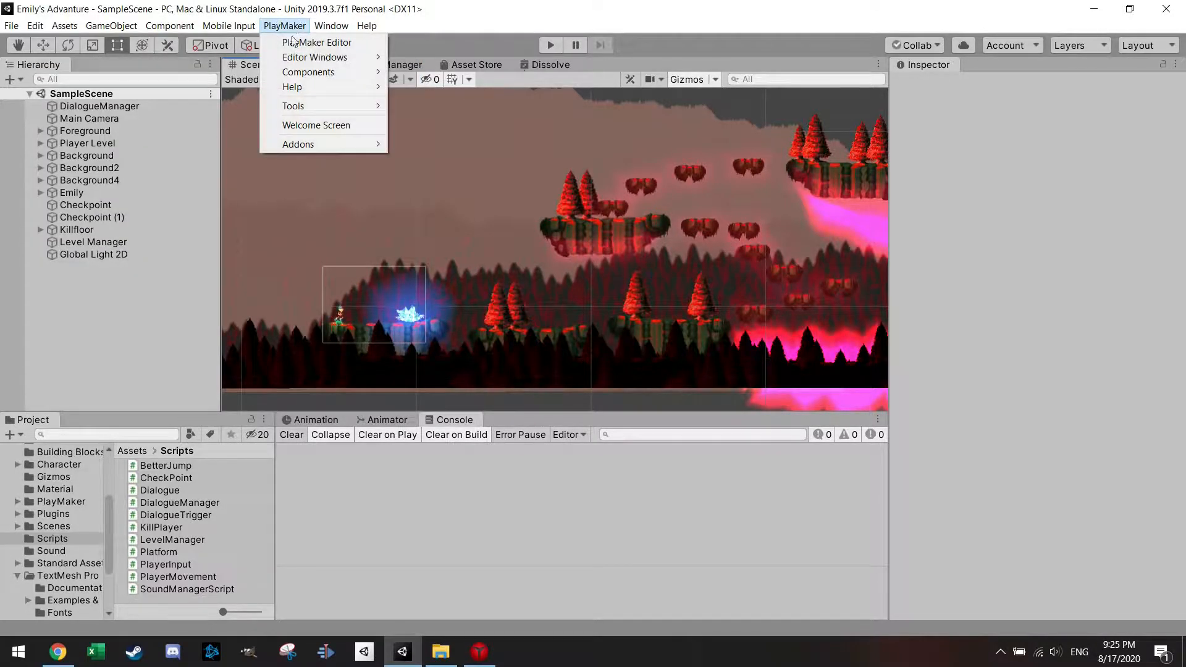
{"action": "mouse_move", "coordinate": [318, 42]}
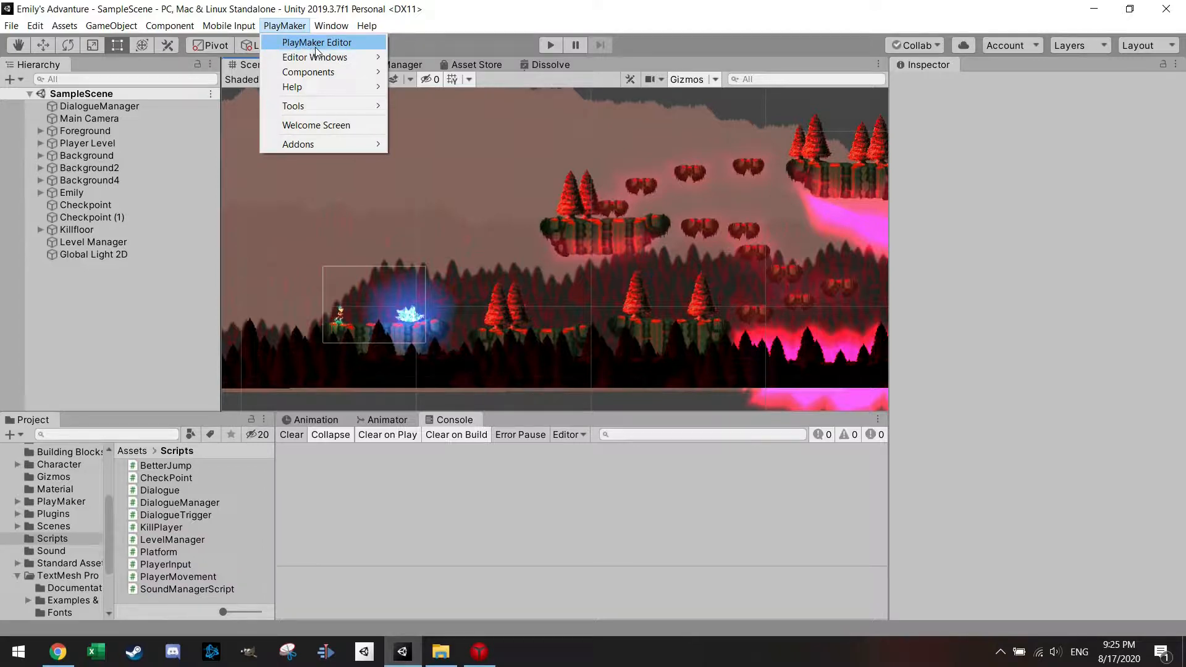
{"action": "left_click", "coordinate": [318, 42]}
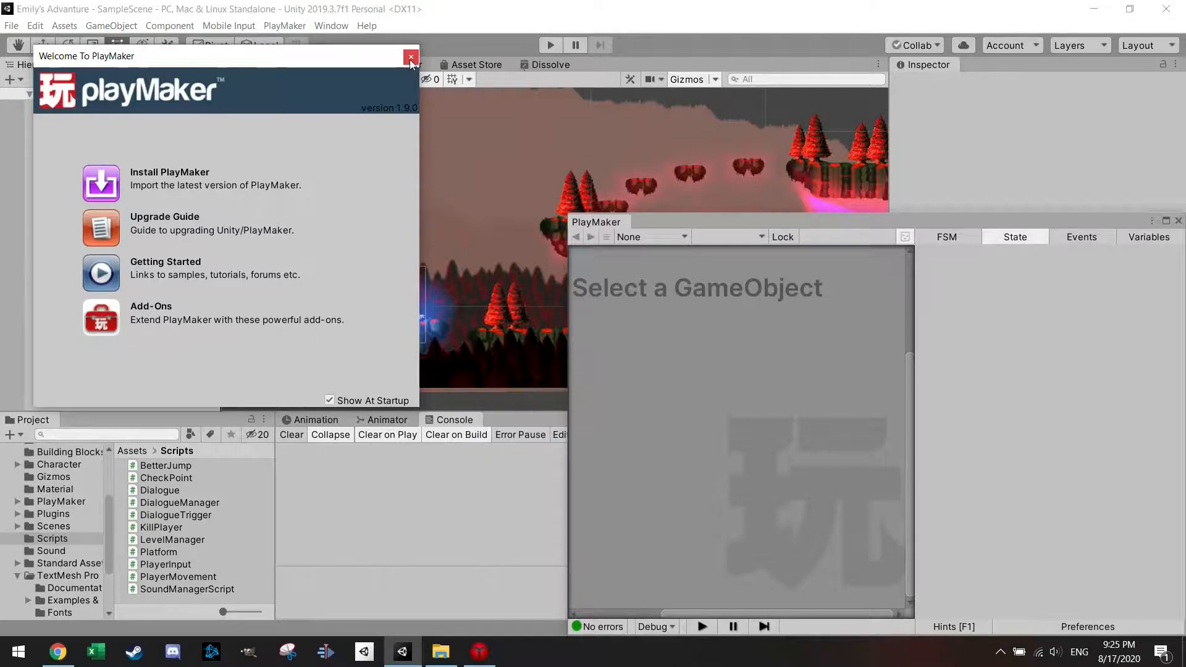
{"action": "left_click", "coordinate": [410, 57]}
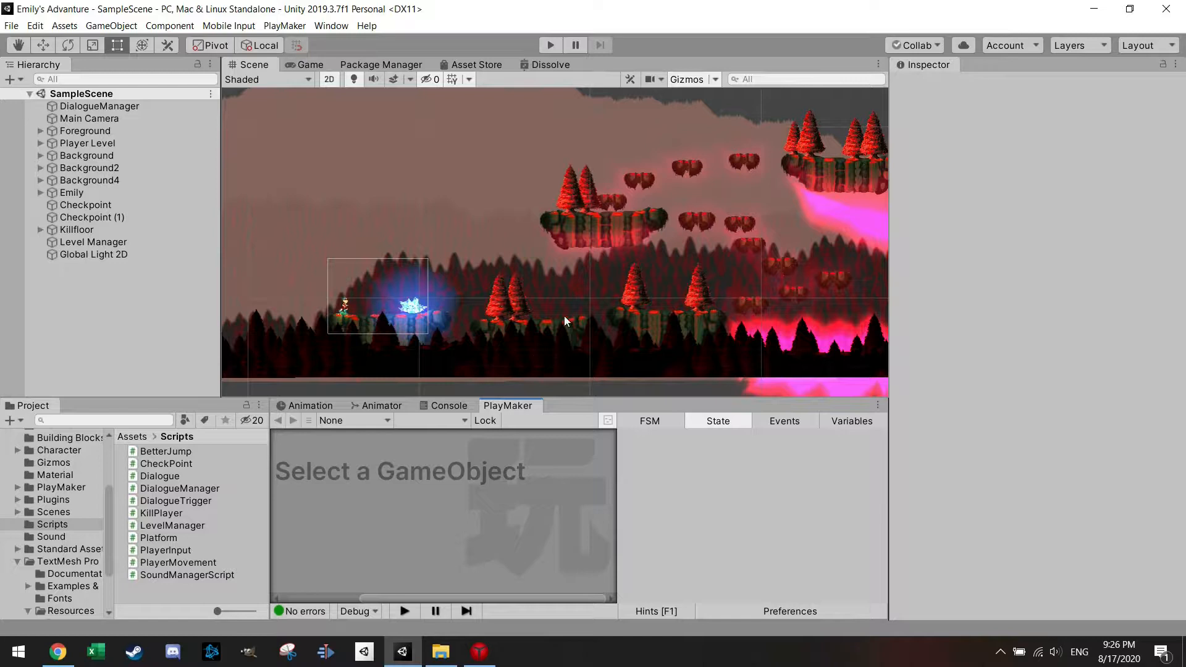
{"action": "mouse_move", "coordinate": [639, 184]}
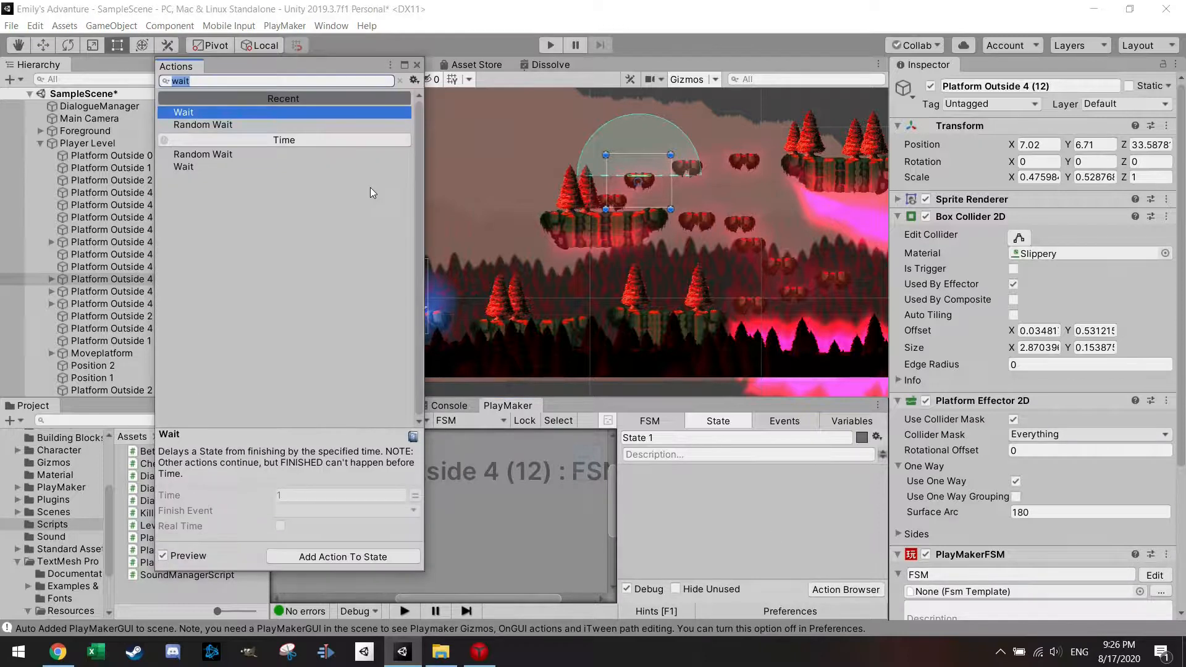
Search the Action Browser for "move" and view the Move Object action details
{"action": "type", "text": "move"}
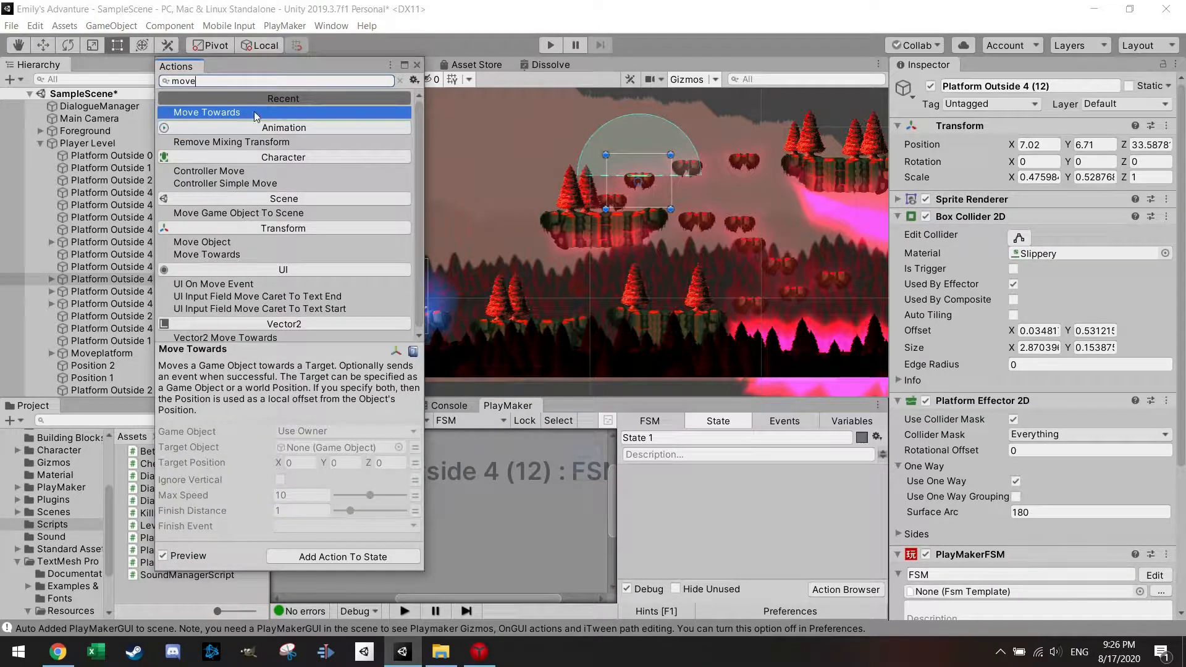
{"action": "left_click", "coordinate": [202, 242]}
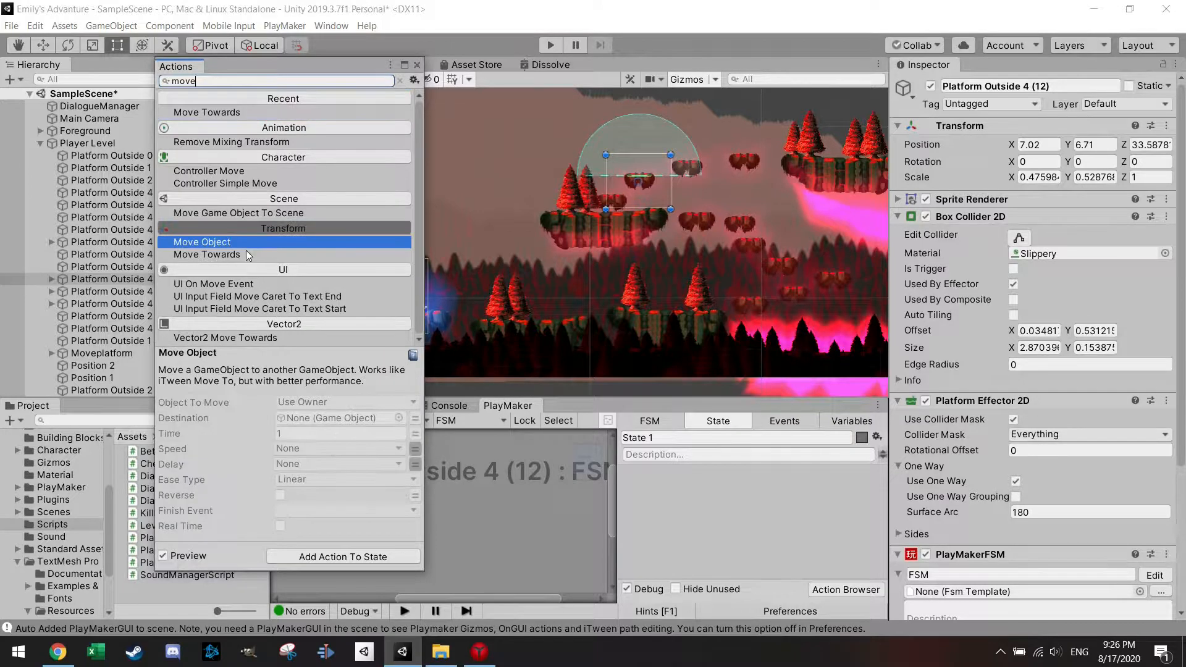